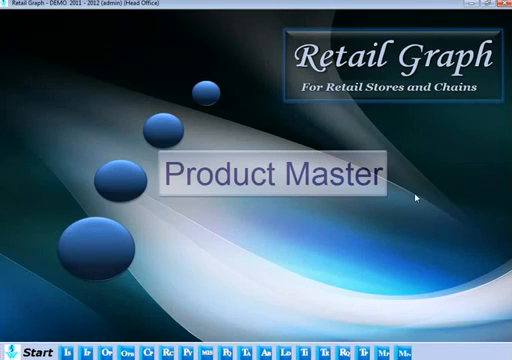
mouse_move(392, 322)
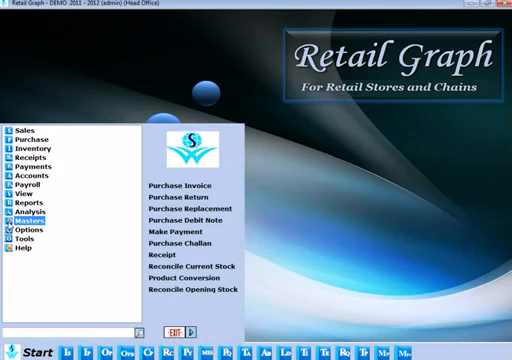
Reach the Product Master form through the Masters > Product menu.
left_click(30, 186)
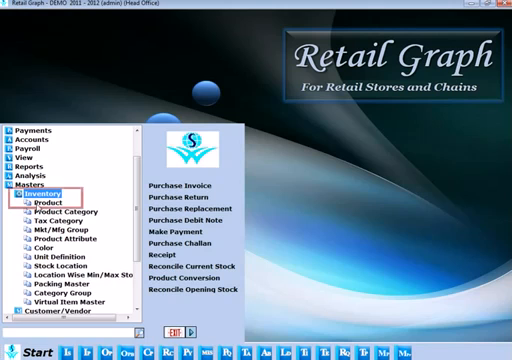
left_click(40, 200)
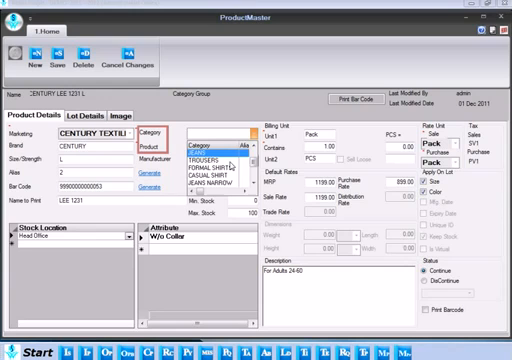
Move down the form to the category, packing and rate fields for the T SHIRTS product.
scroll("down", 3)
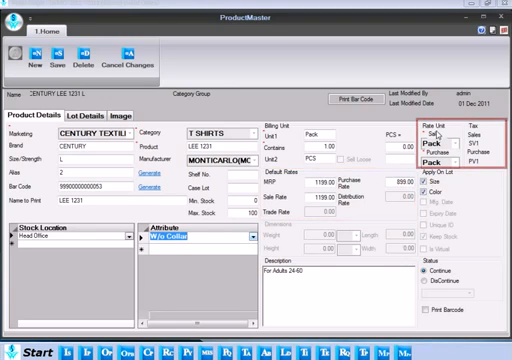
Choose the rate unit and set the tax options and status to Continue.
left_click(432, 140)
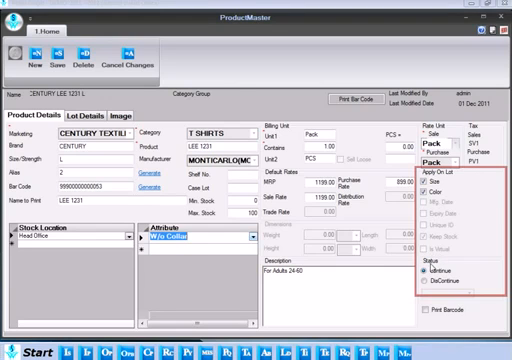
left_click(416, 272)
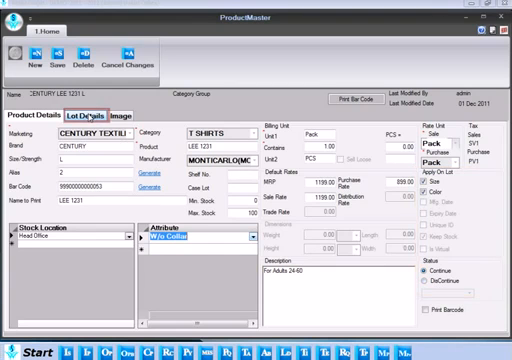
Review the four colour lots with MRP 1199.00 and purchase rate 899.00, checking manufacturer, barcode and quantities.
left_click(92, 110)
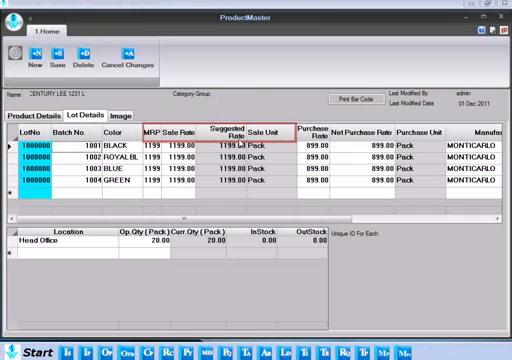
left_click(306, 126)
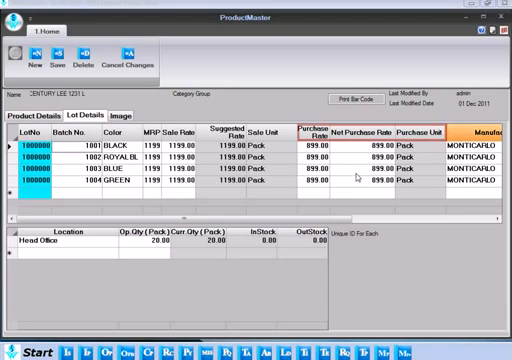
scroll("right", 3)
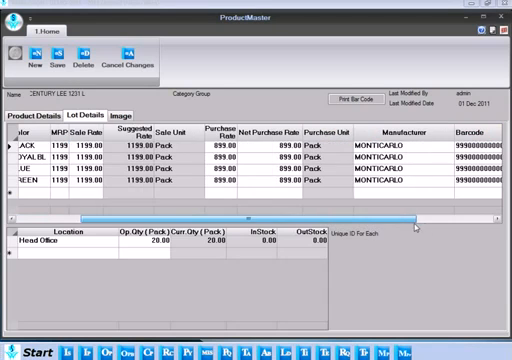
scroll("right", 3)
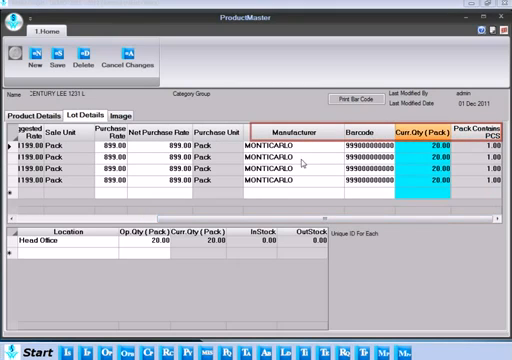
scroll("left", 3)
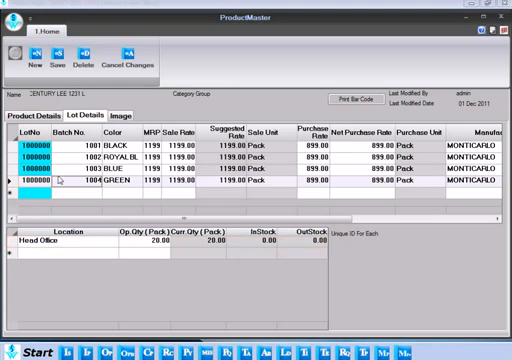
Assign the T-shirt picture as the product image and return to the lot details.
left_click(120, 116)
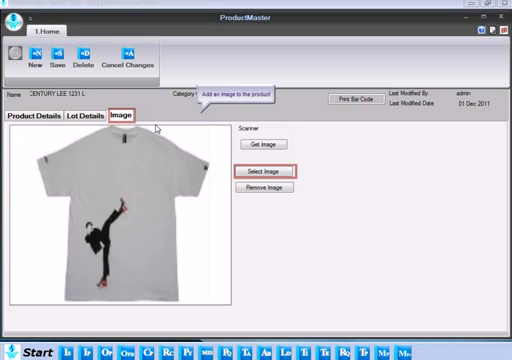
mouse_move(236, 160)
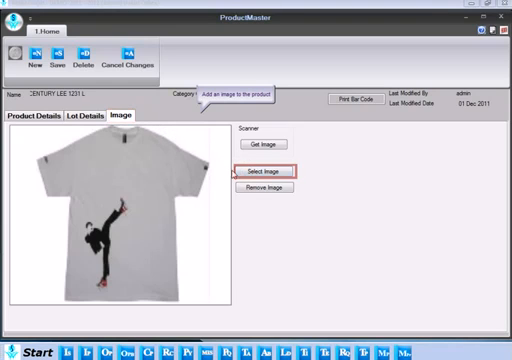
left_click(270, 170)
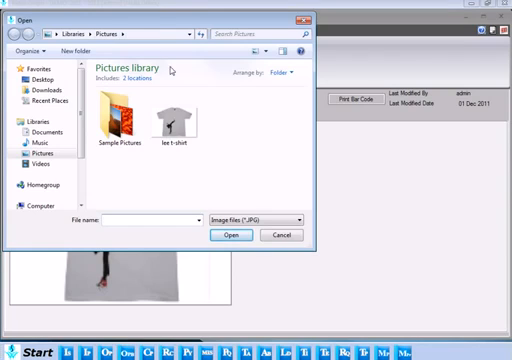
left_click(232, 236)
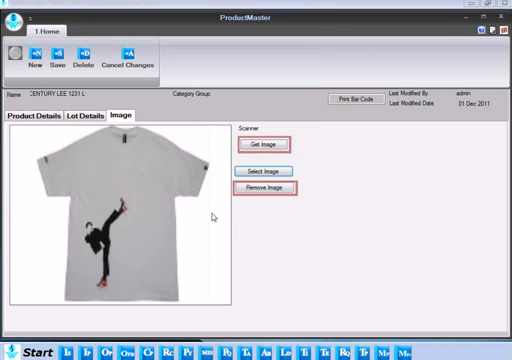
left_click(88, 118)
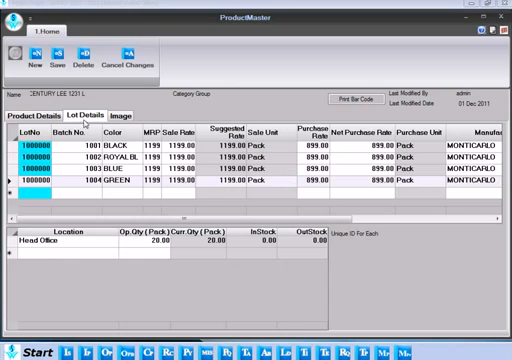